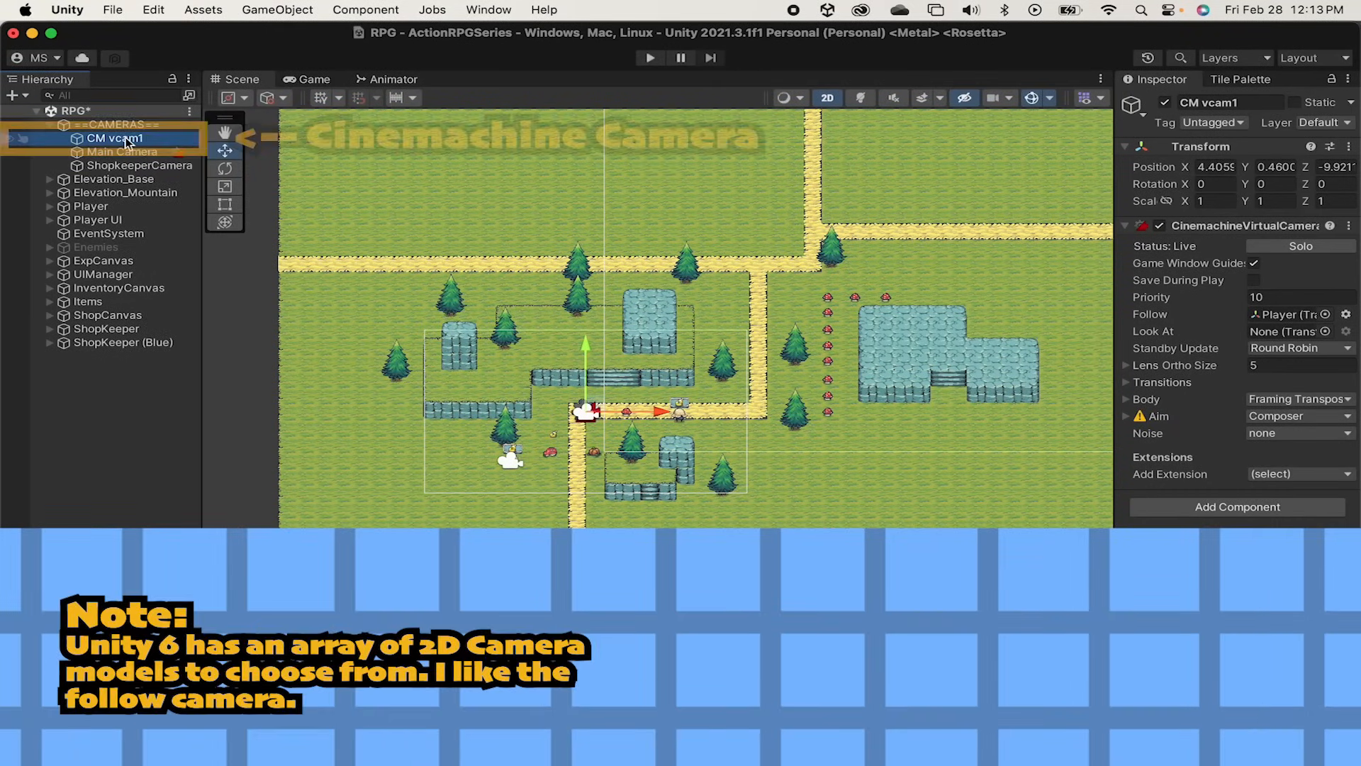
- Add a CinemachineConfiner2D extension to CM vcam1 from the Add Extension list
left_click(122, 151)
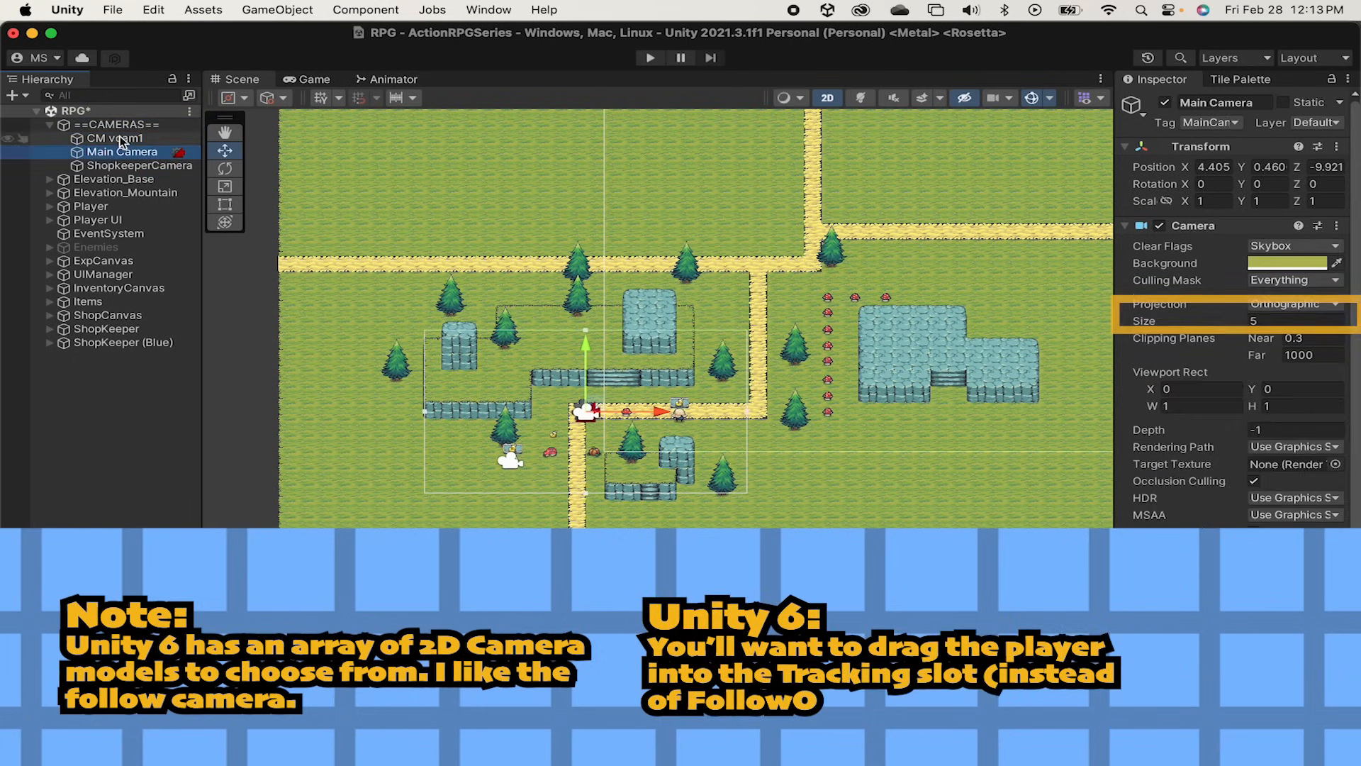
left_click(113, 138)
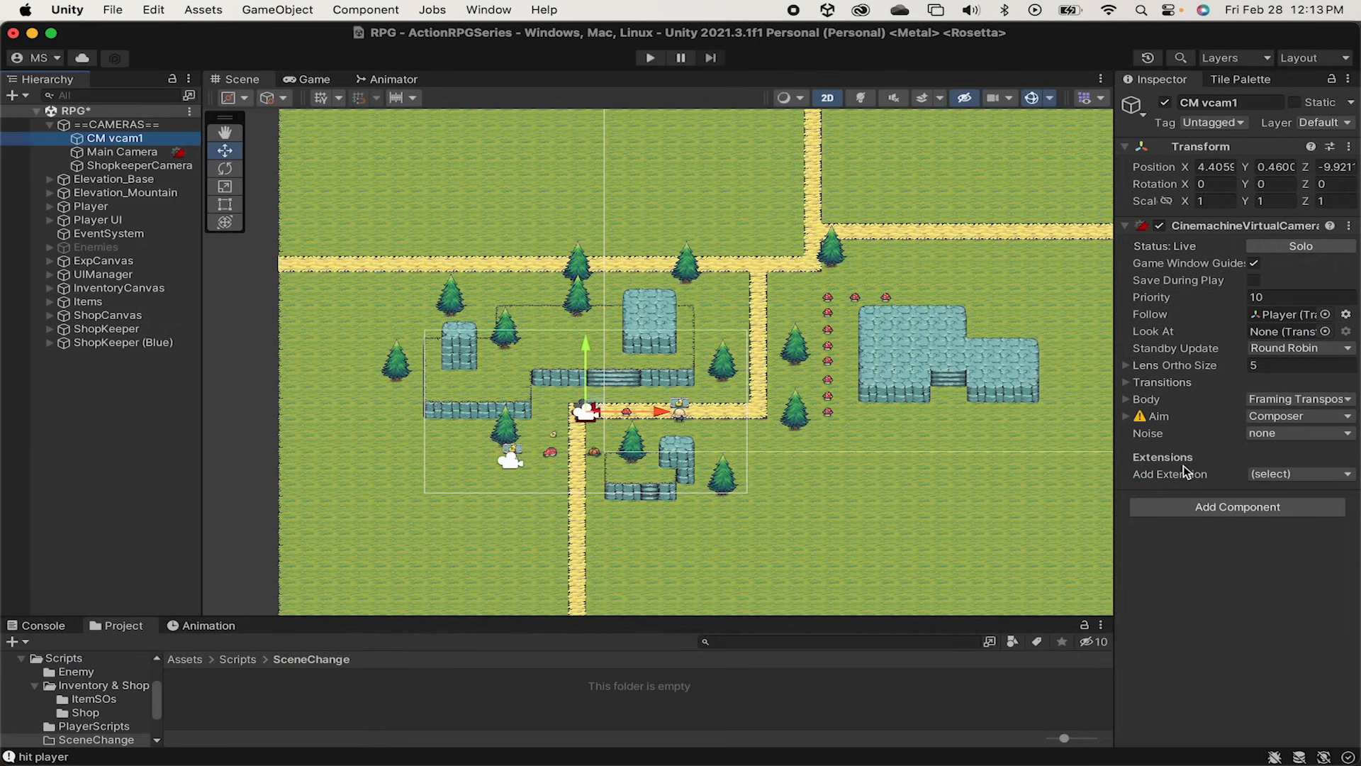
left_click(1292, 473)
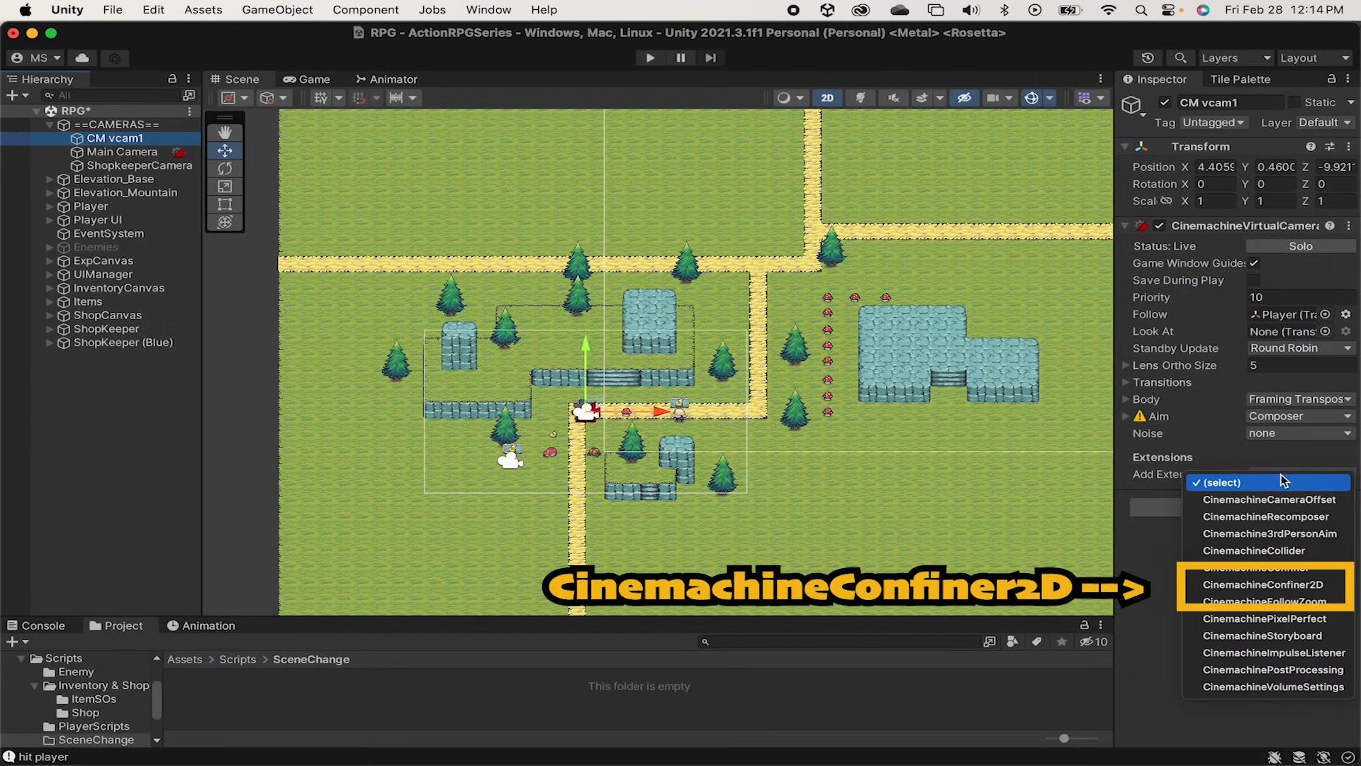
left_click(1268, 584)
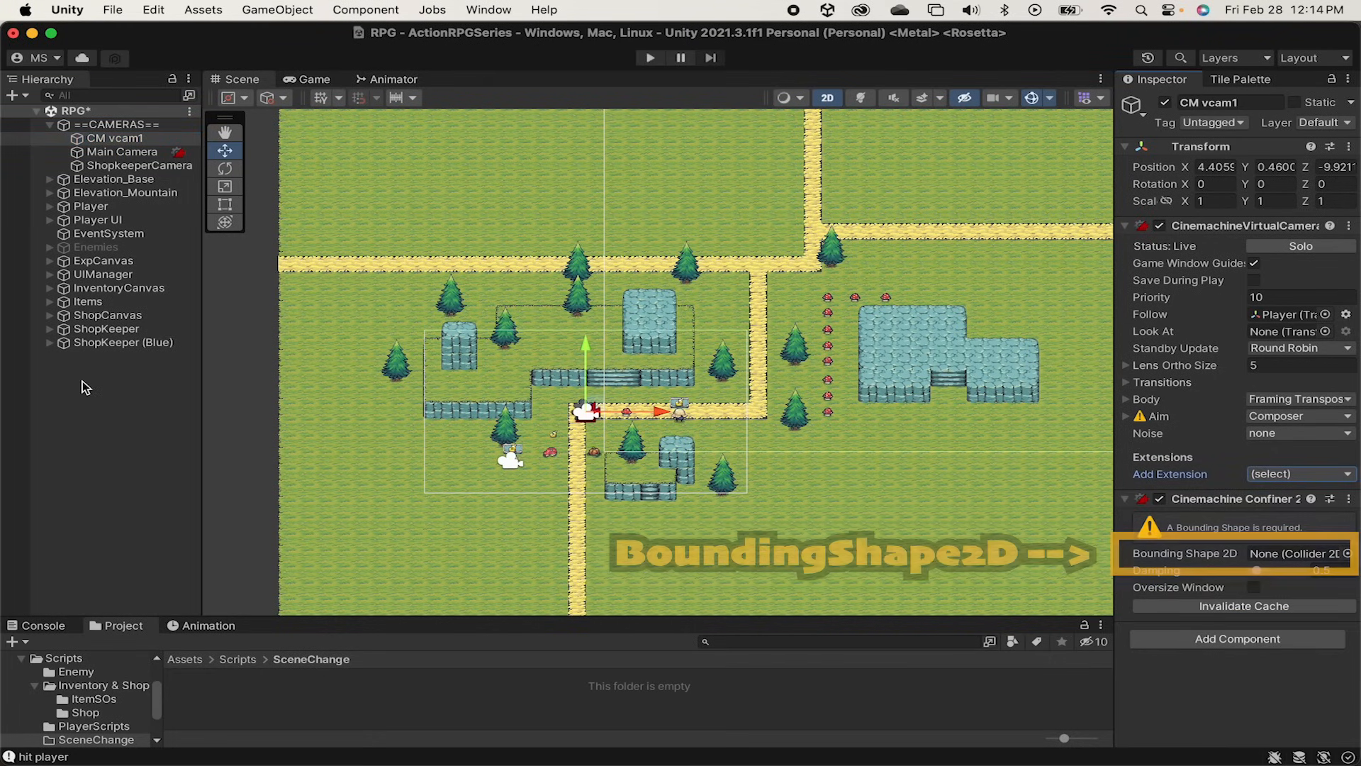
- Create an empty Confiner object and give it a Polygon Collider 2D
right_click(82, 386)
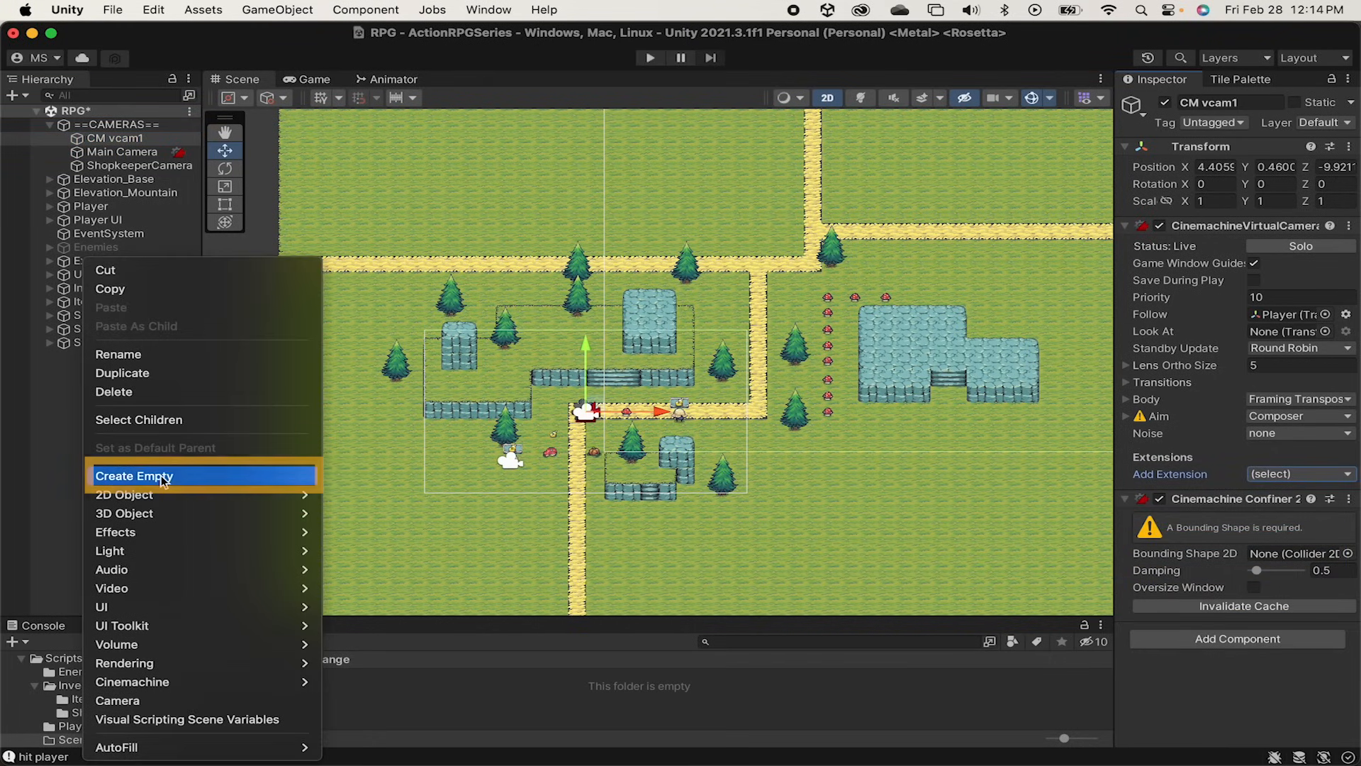
left_click(134, 475)
type("Confiner")
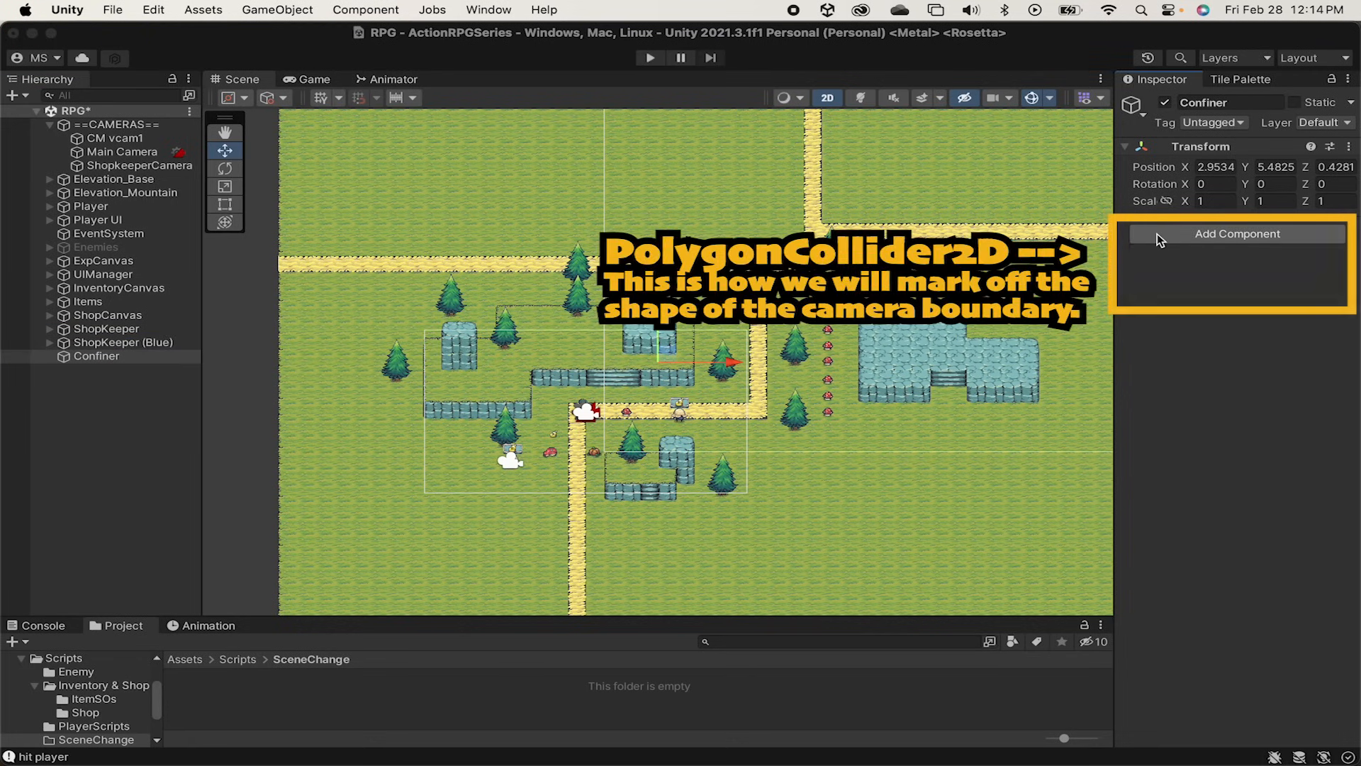
left_click(1236, 233)
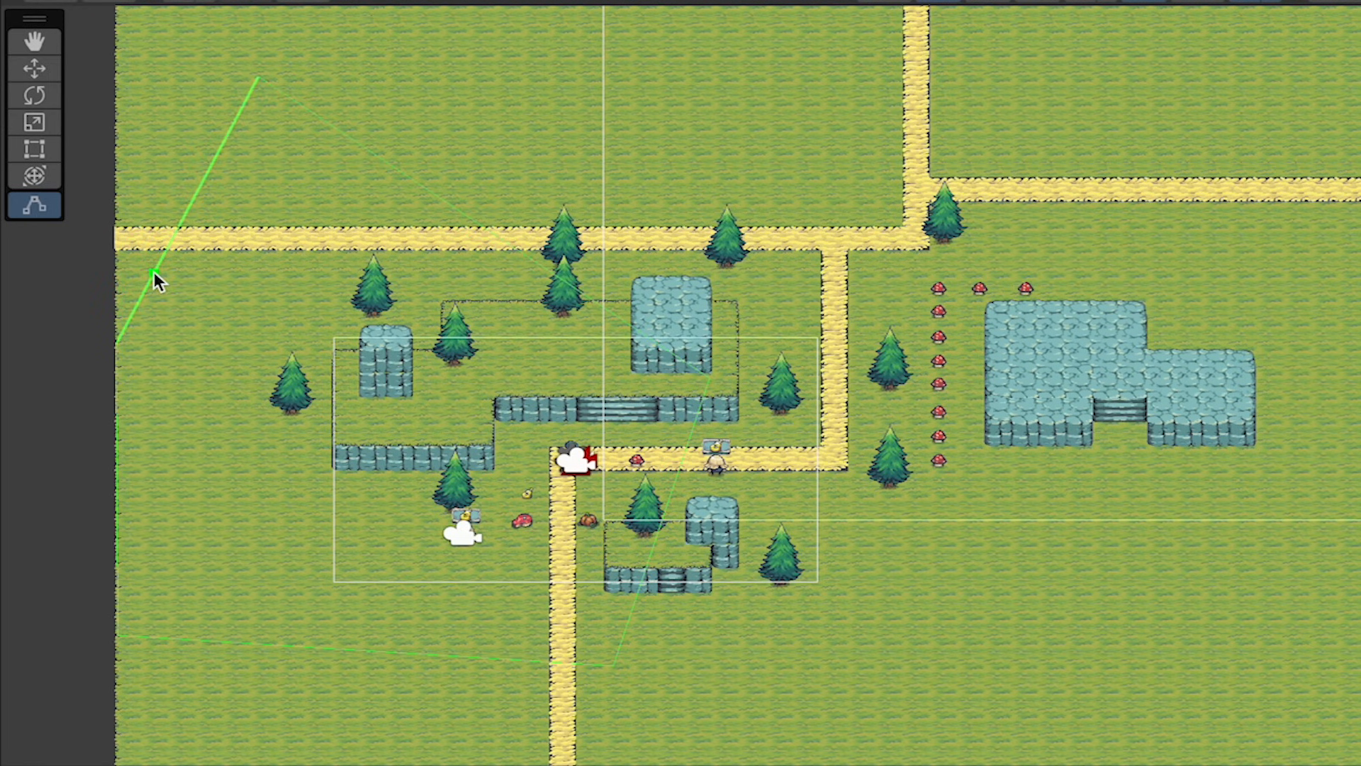
- Drag the collider's corner vertices onto the map's top-right and bottom-right edges
left_click(171, 239)
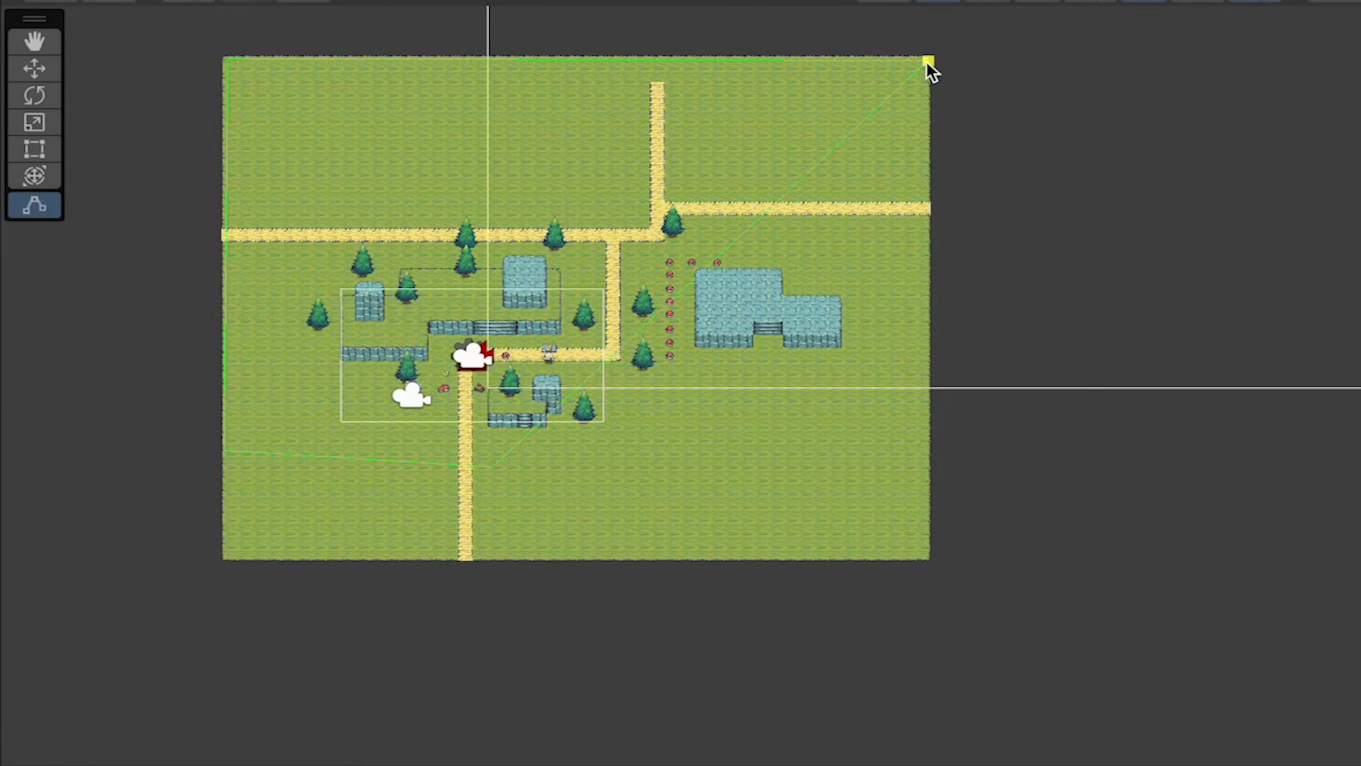
left_click_drag(929, 60, 918, 554)
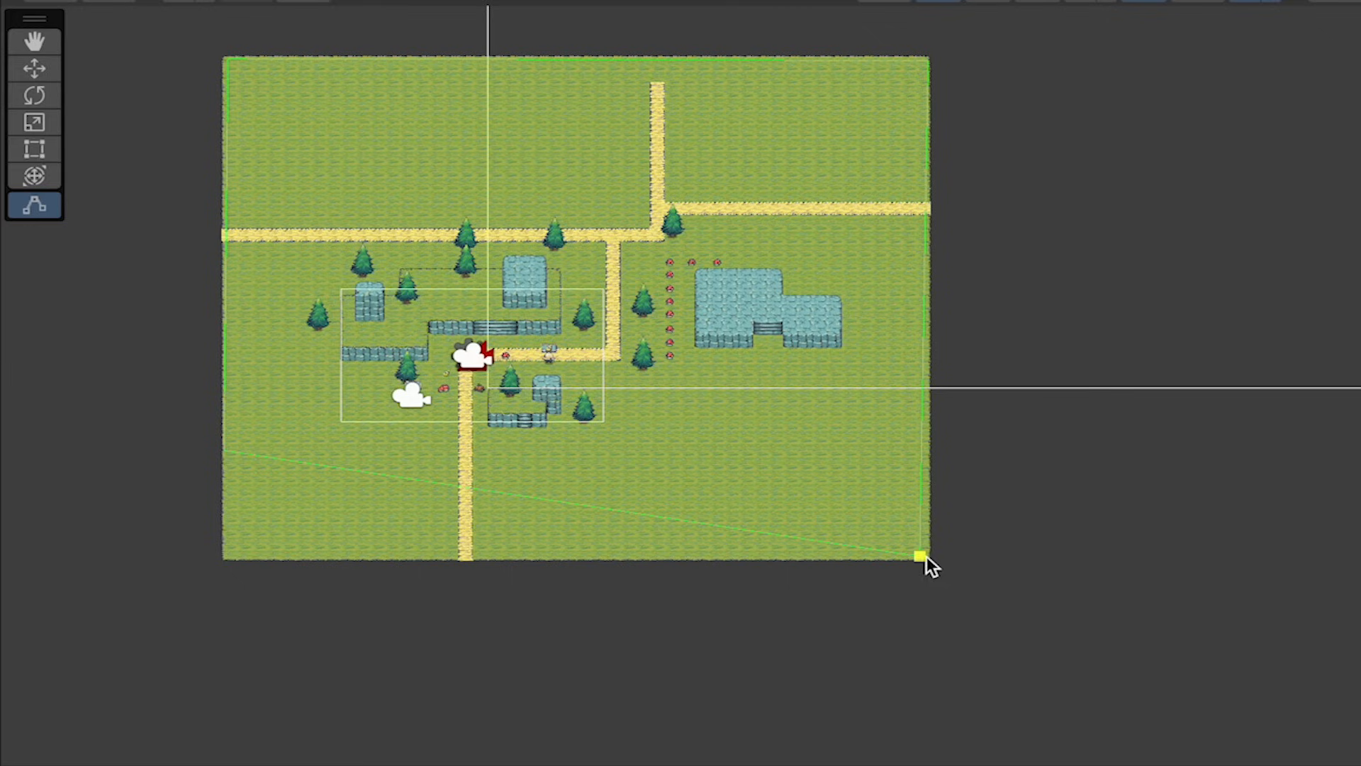
left_click_drag(922, 558, 227, 557)
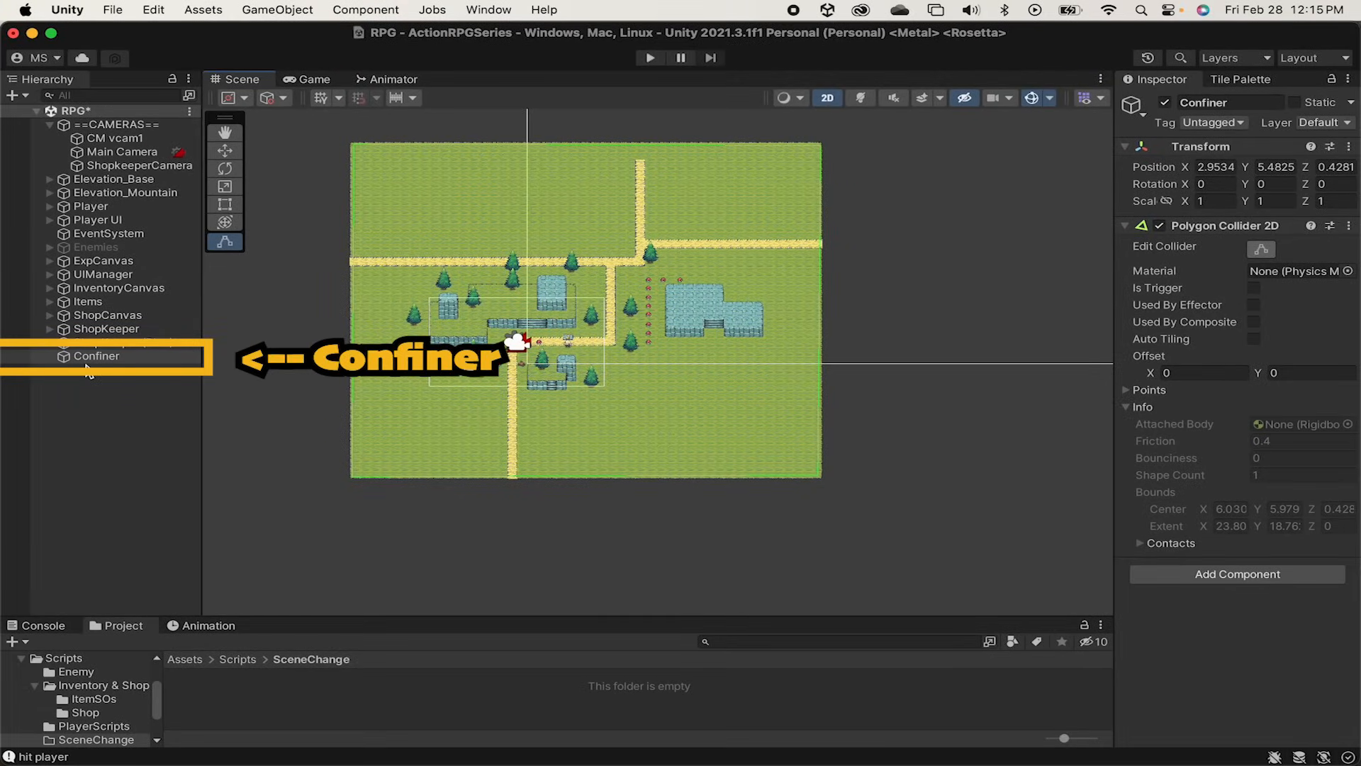
- Make the Confiner collider a trigger, then play and walk the knight left
left_click(1253, 287)
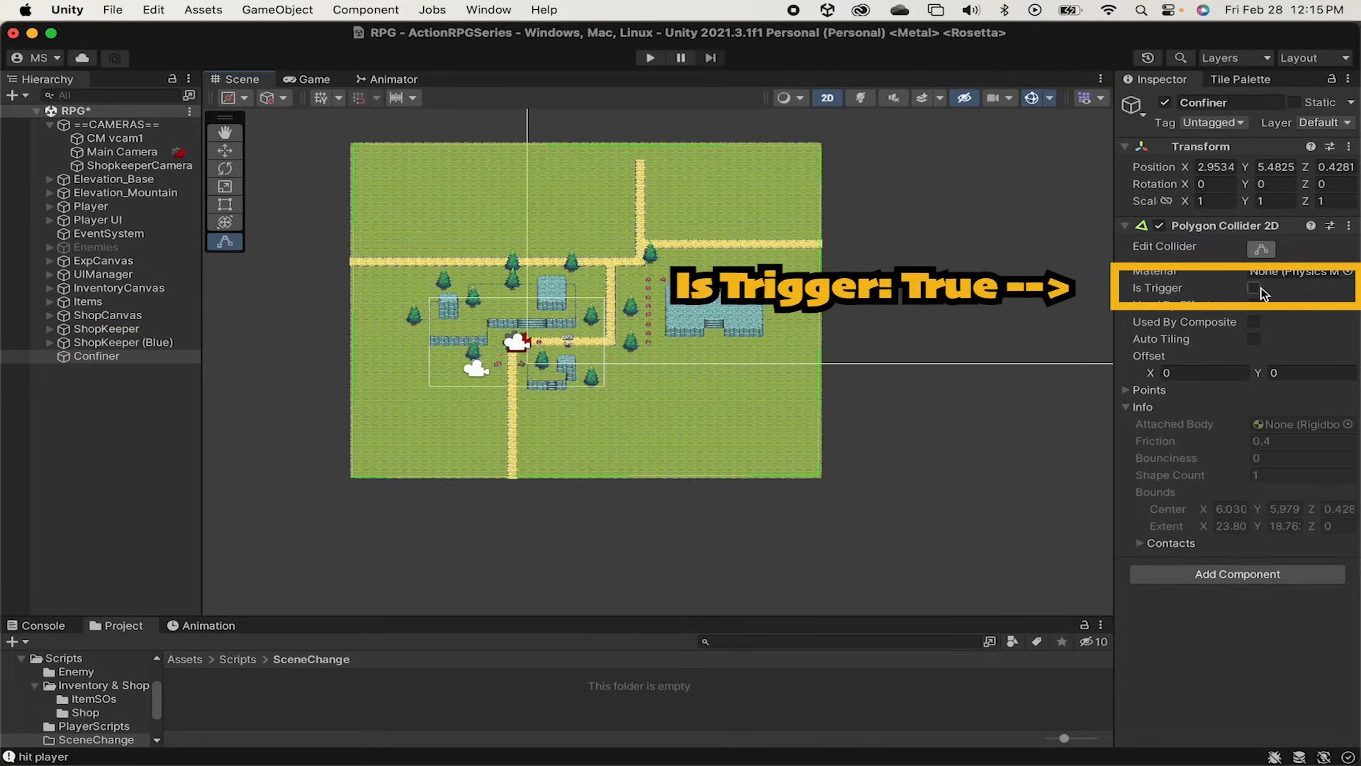
left_click(1253, 287)
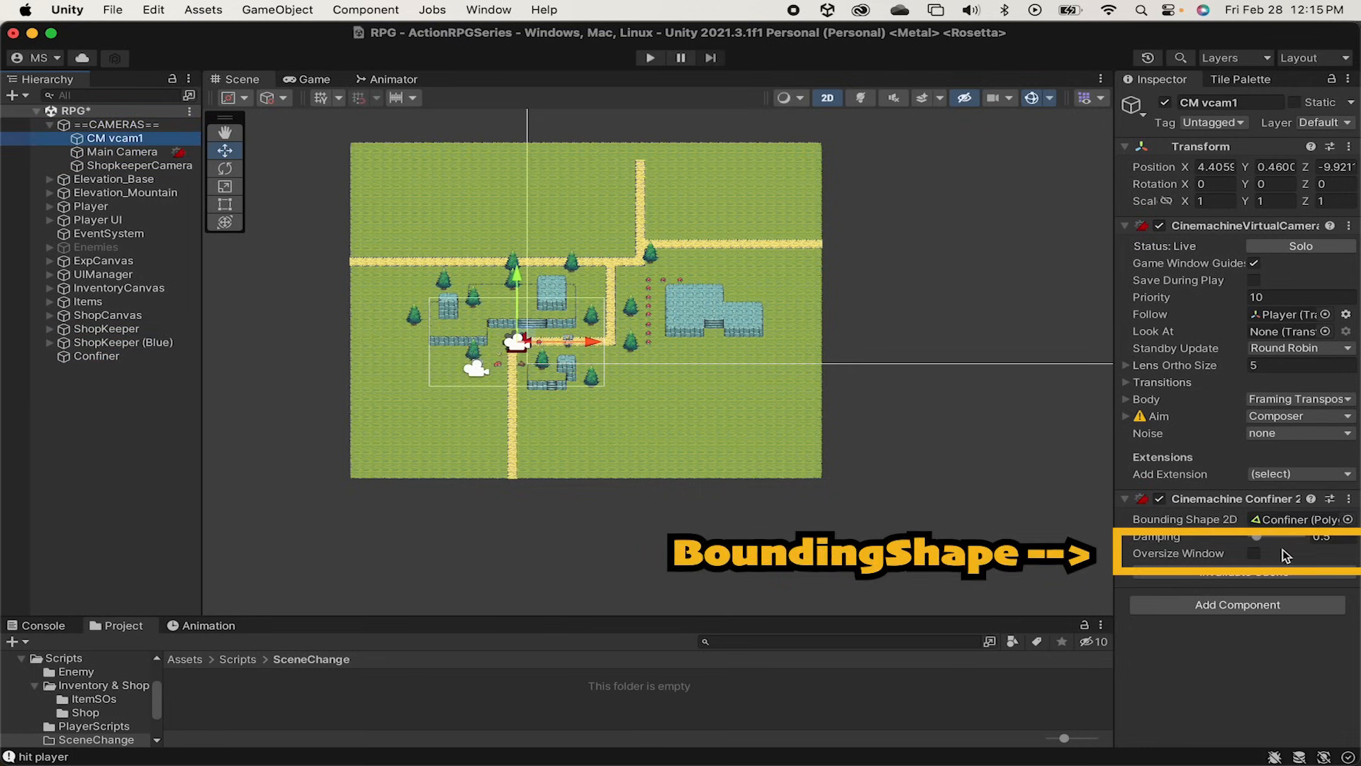
left_click(649, 57)
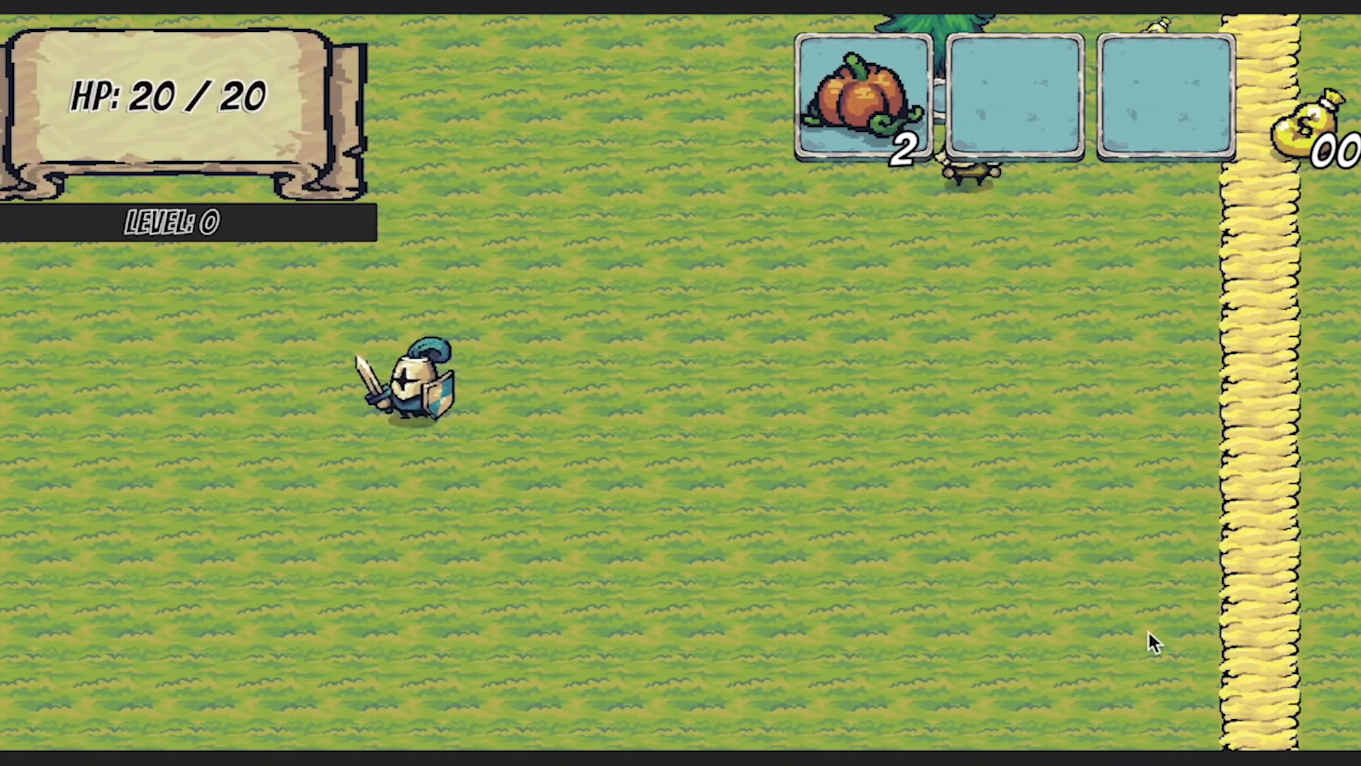
key("a")
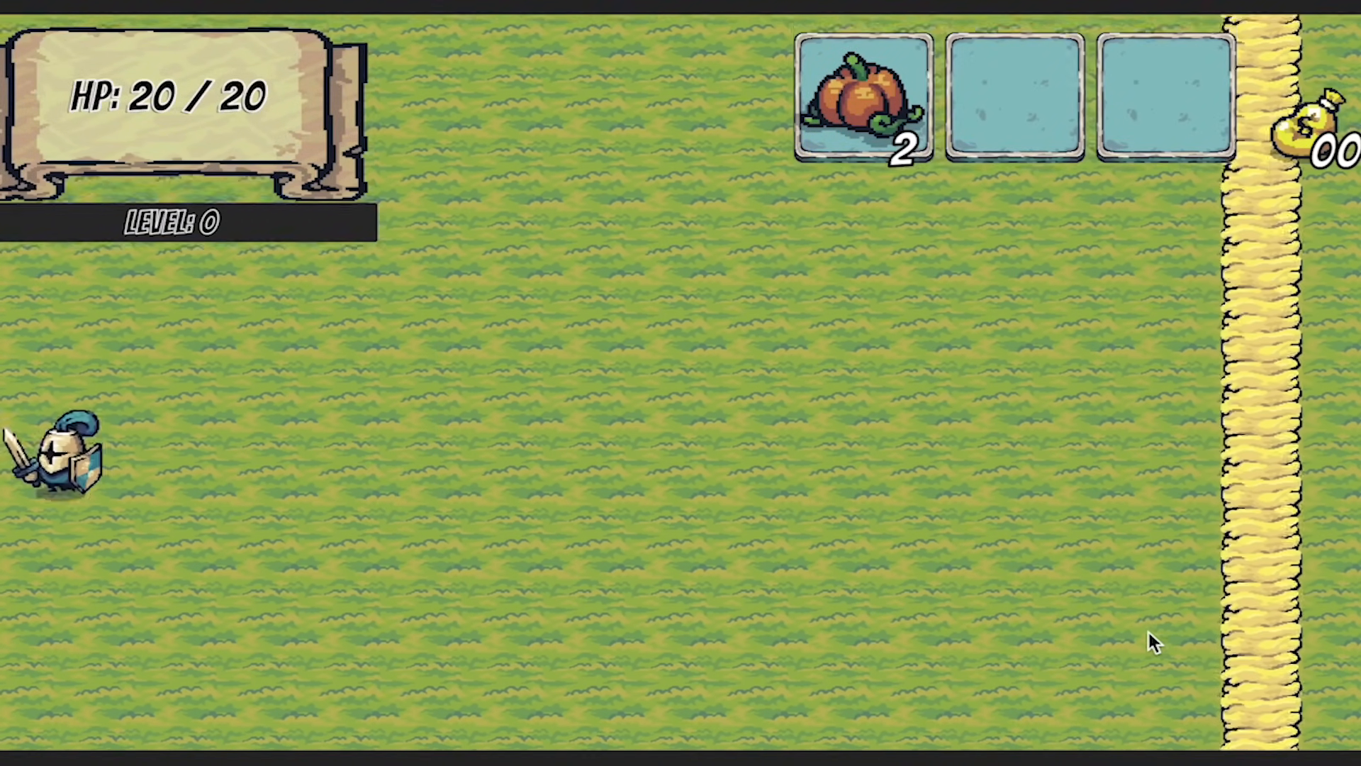